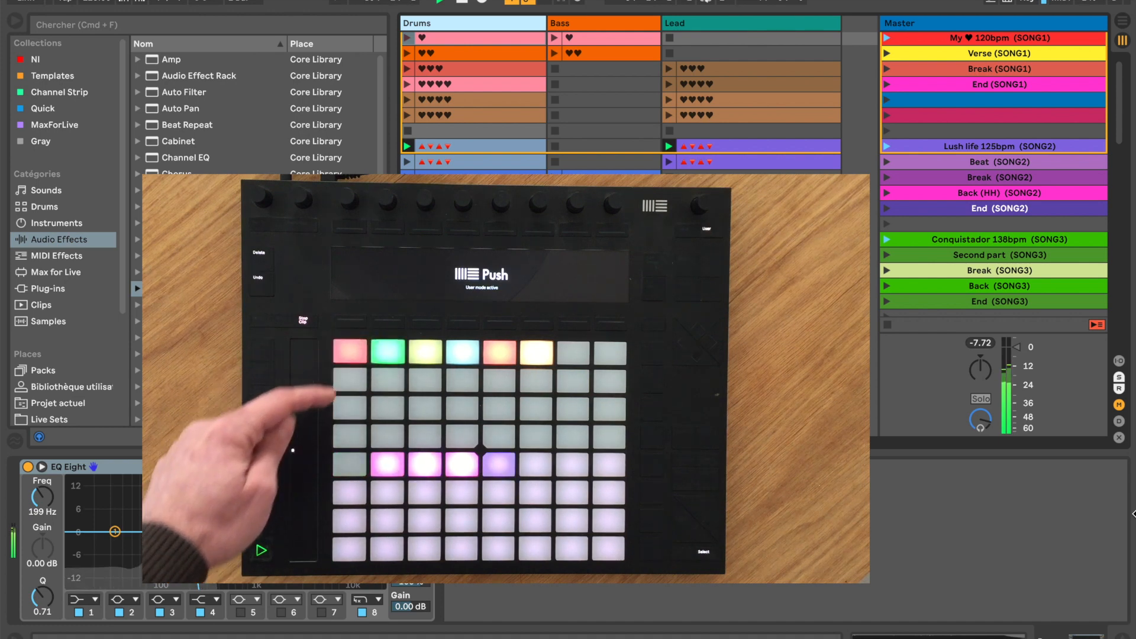
left_click(348, 464)
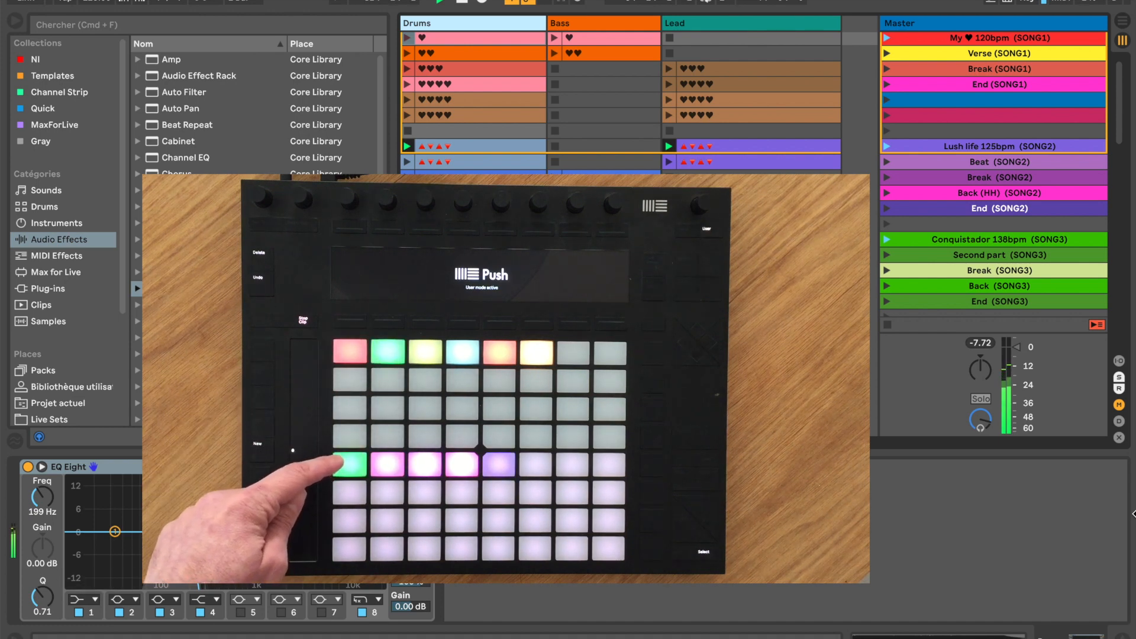